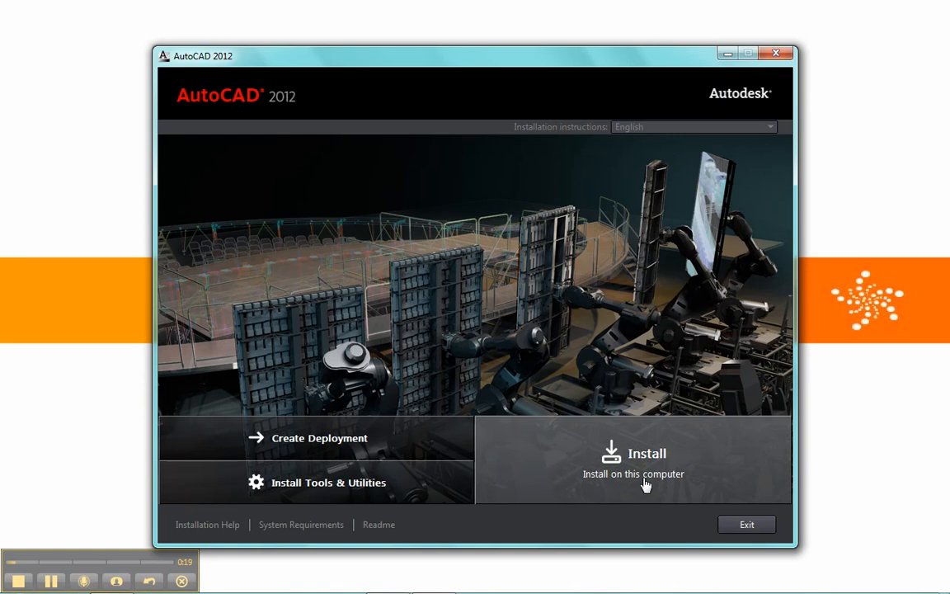
# Step: Begin the on-this-computer installation, reaching the license agreement for United States
pyautogui.click(633, 452)
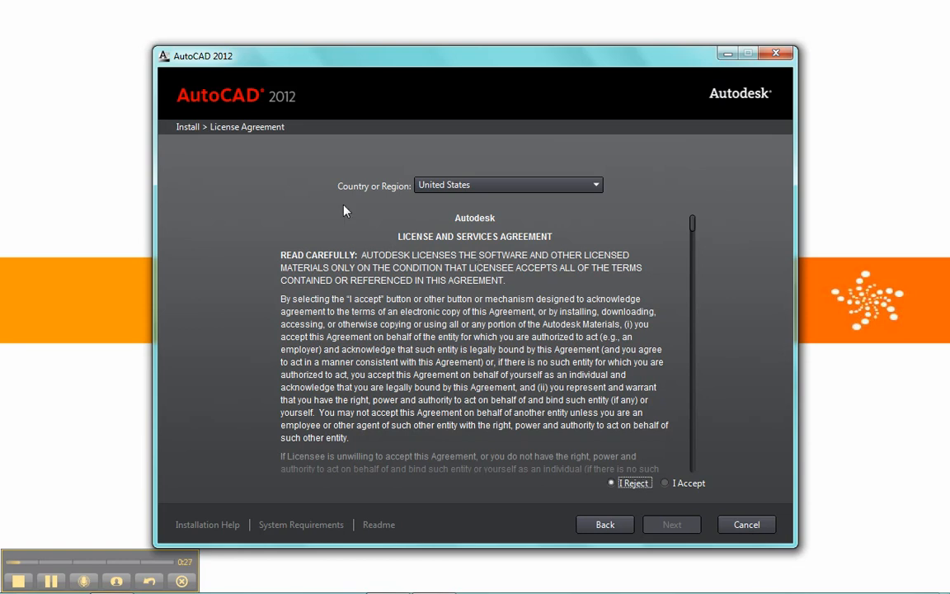
pyautogui.moveTo(514, 218)
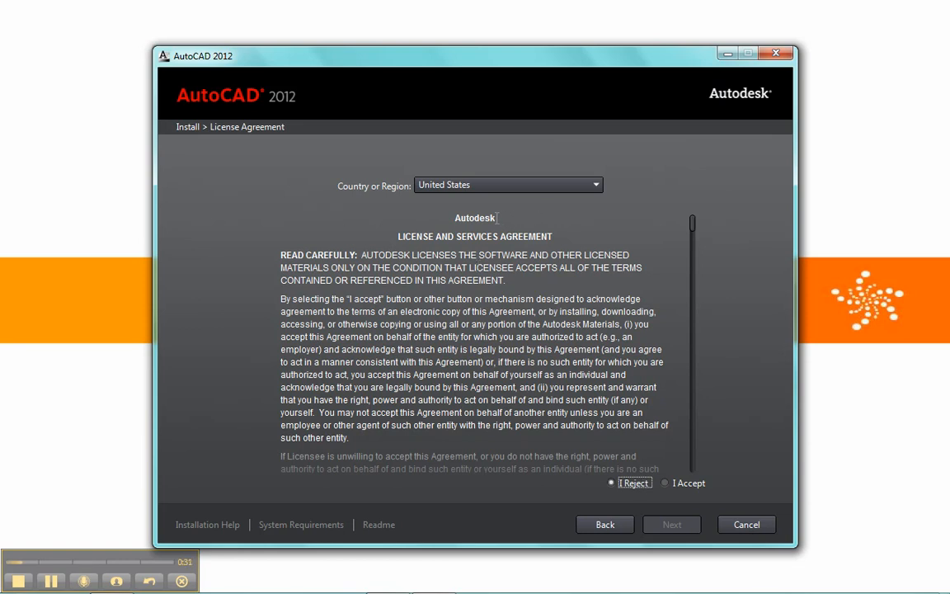
pyautogui.moveTo(435, 238)
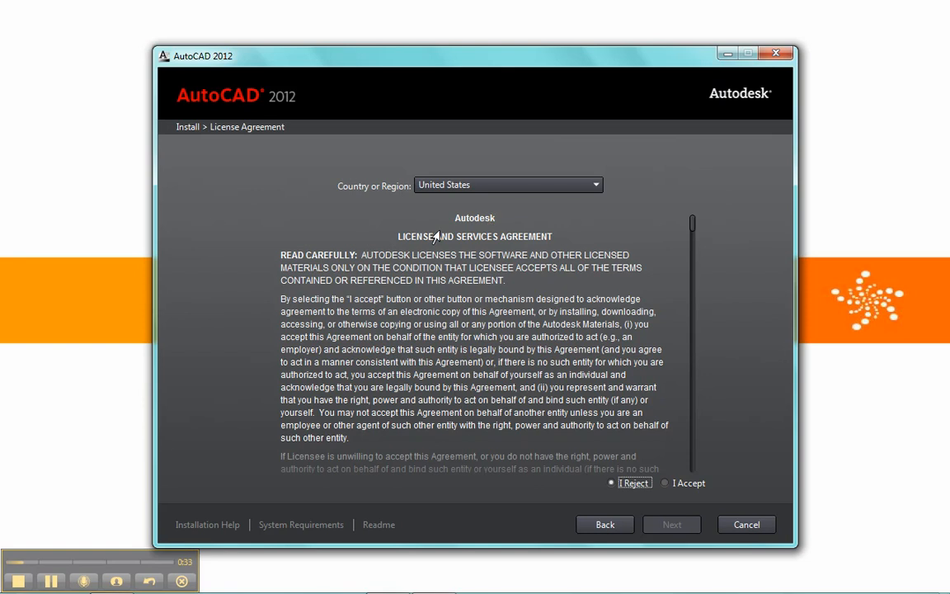
pyautogui.moveTo(510, 452)
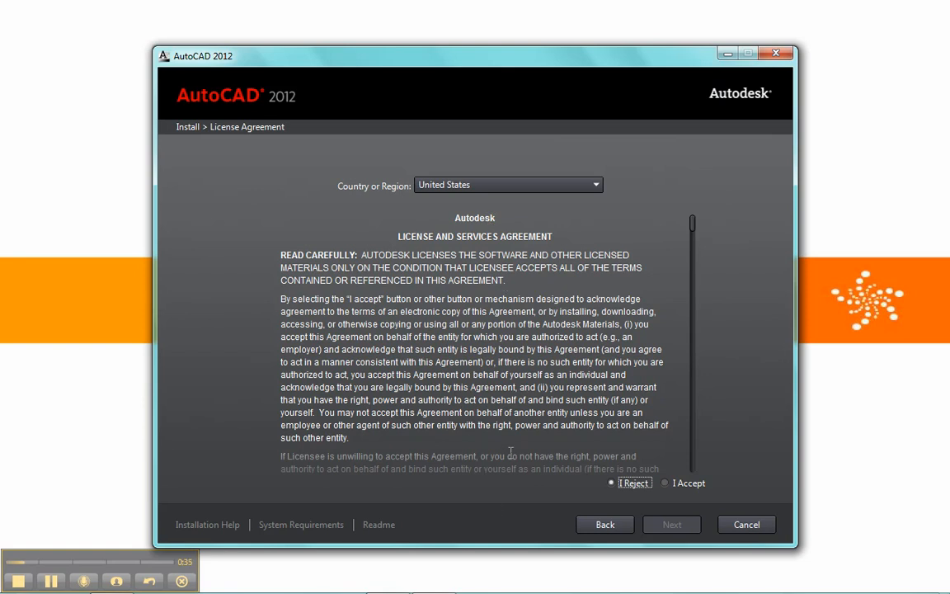
pyautogui.moveTo(441, 444)
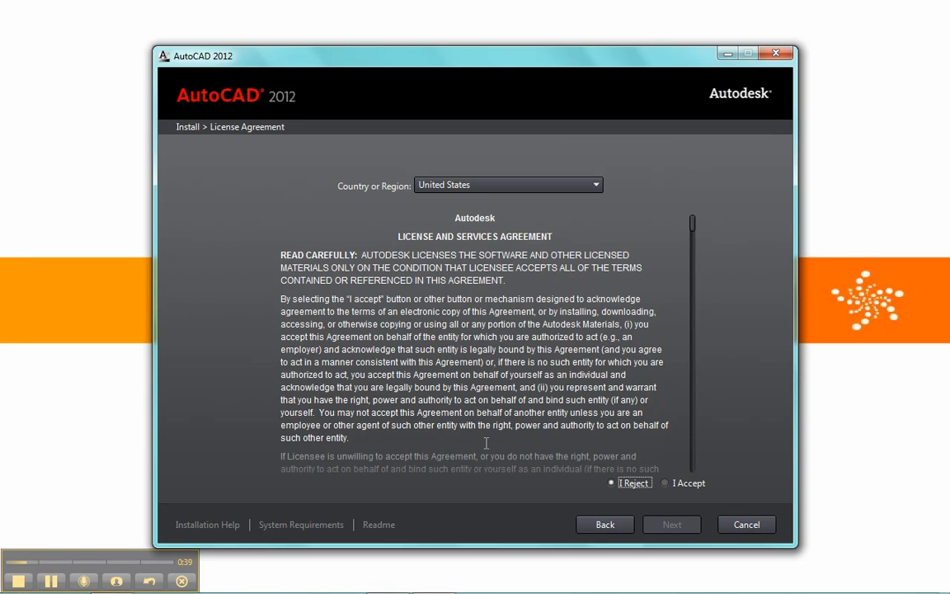
# Step: Accept the license agreement with I Accept and continue to the product information page
pyautogui.click(665, 481)
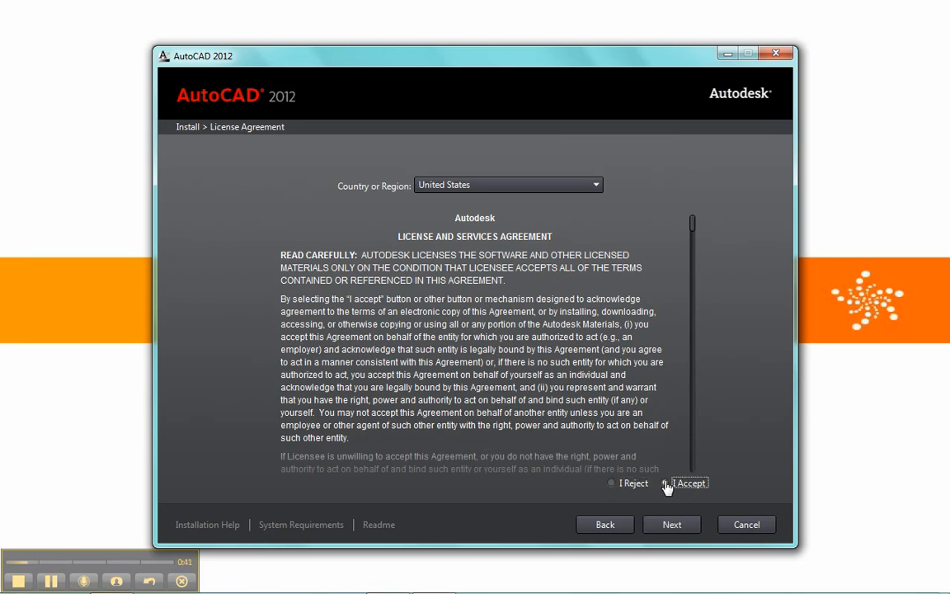
pyautogui.click(667, 482)
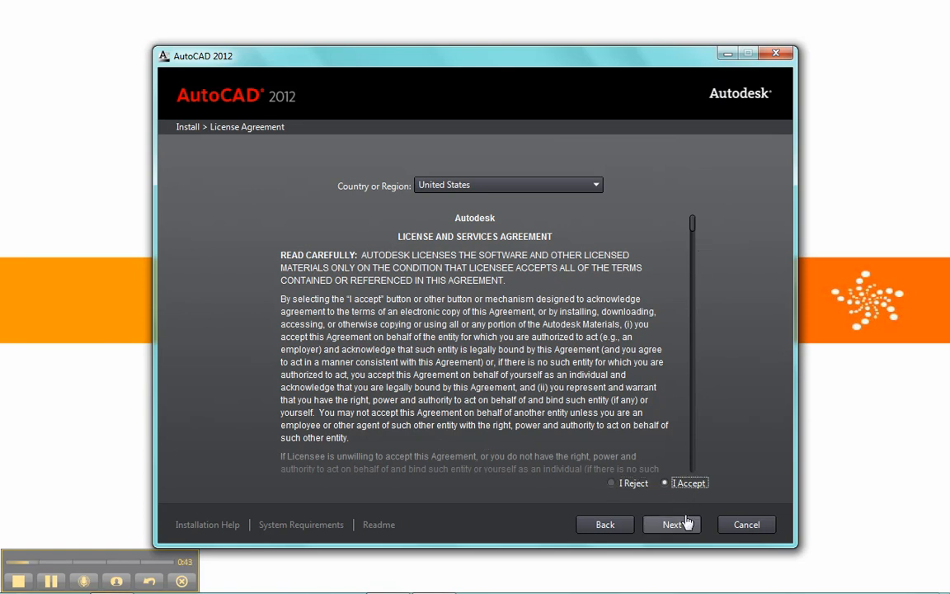
pyautogui.click(672, 525)
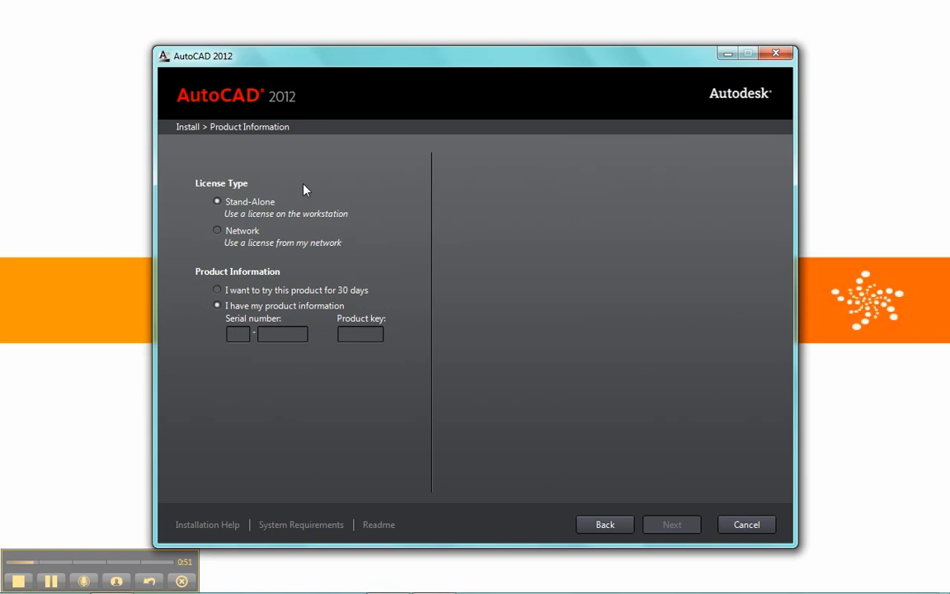
pyautogui.click(238, 333)
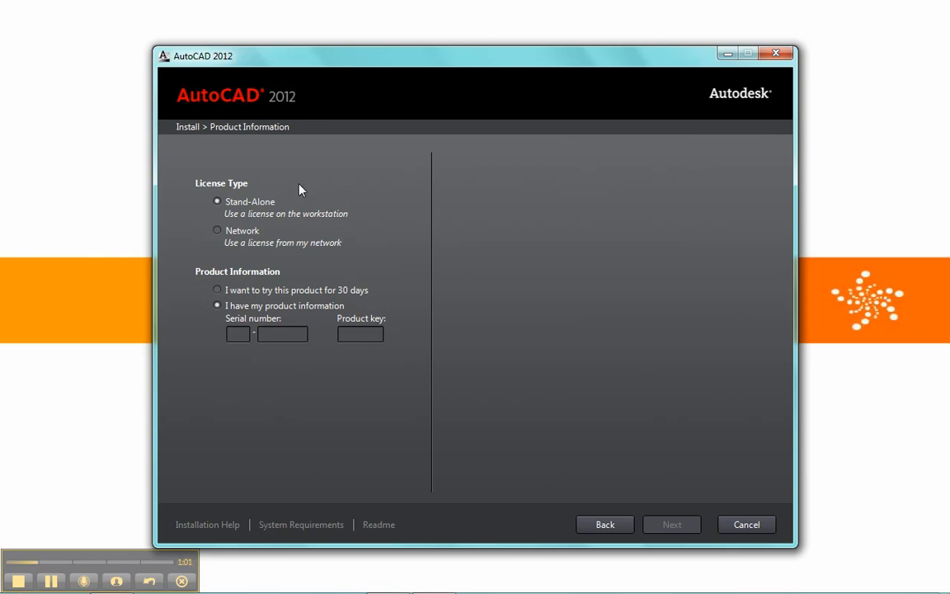
pyautogui.moveTo(244, 211)
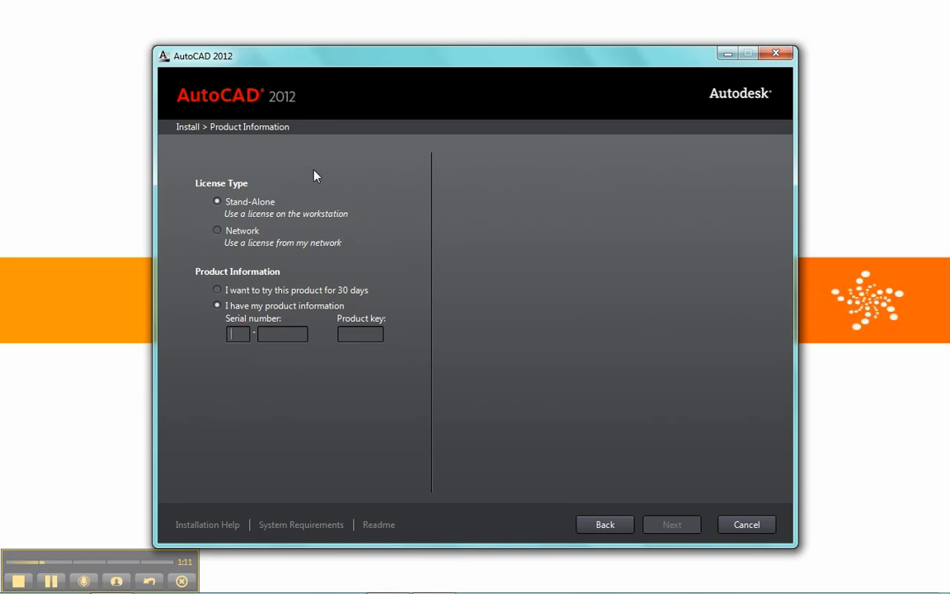
pyautogui.moveTo(239, 212)
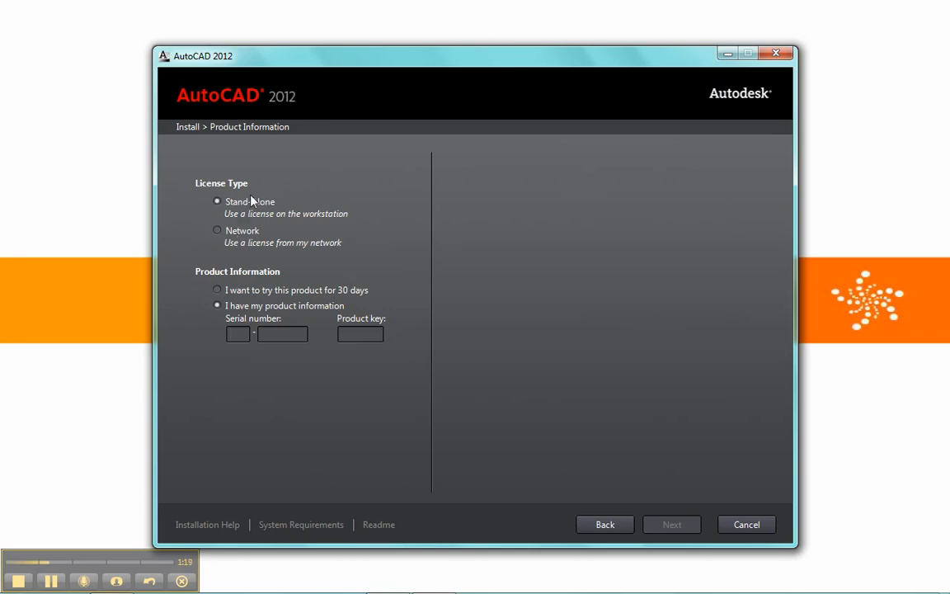
pyautogui.moveTo(236, 299)
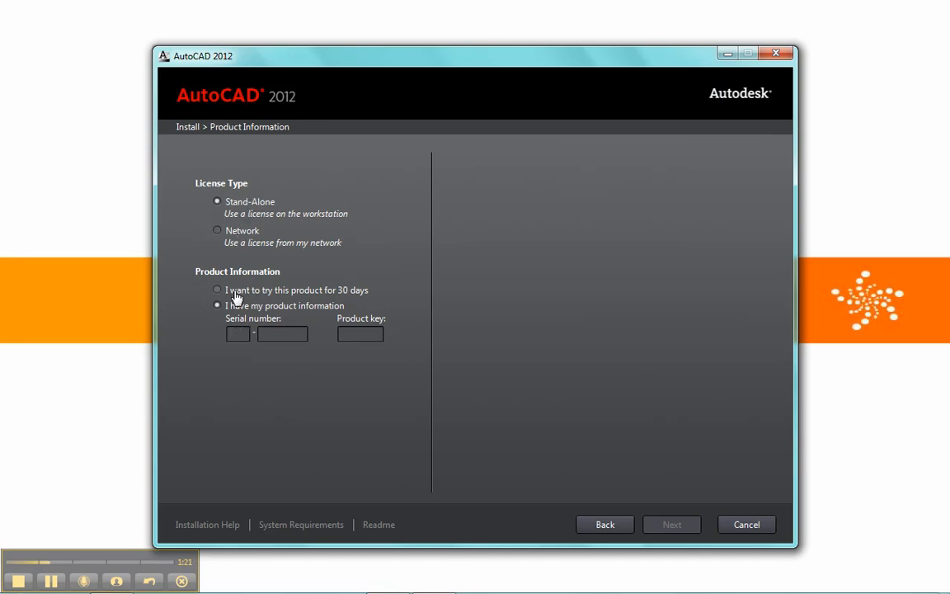
pyautogui.click(218, 291)
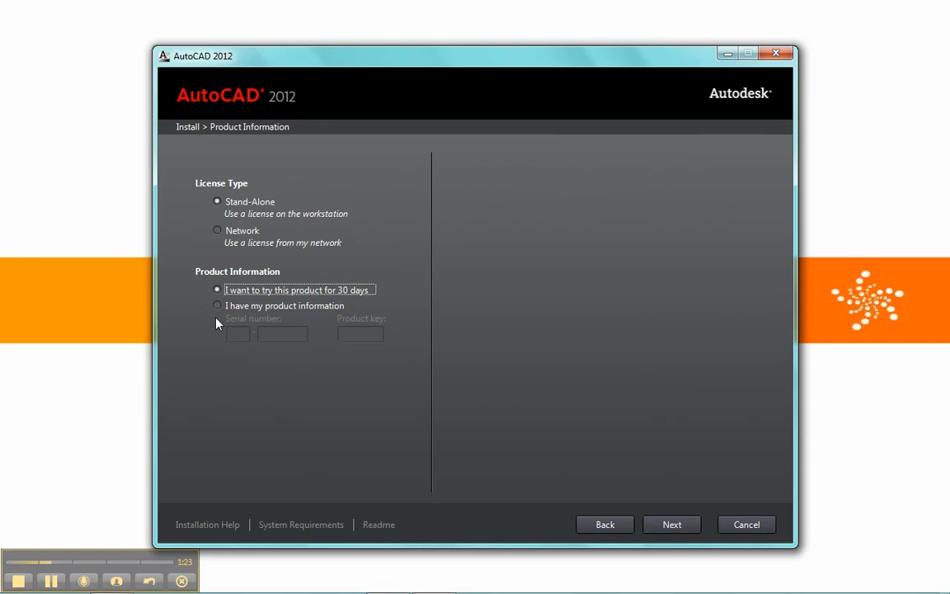
pyautogui.click(218, 305)
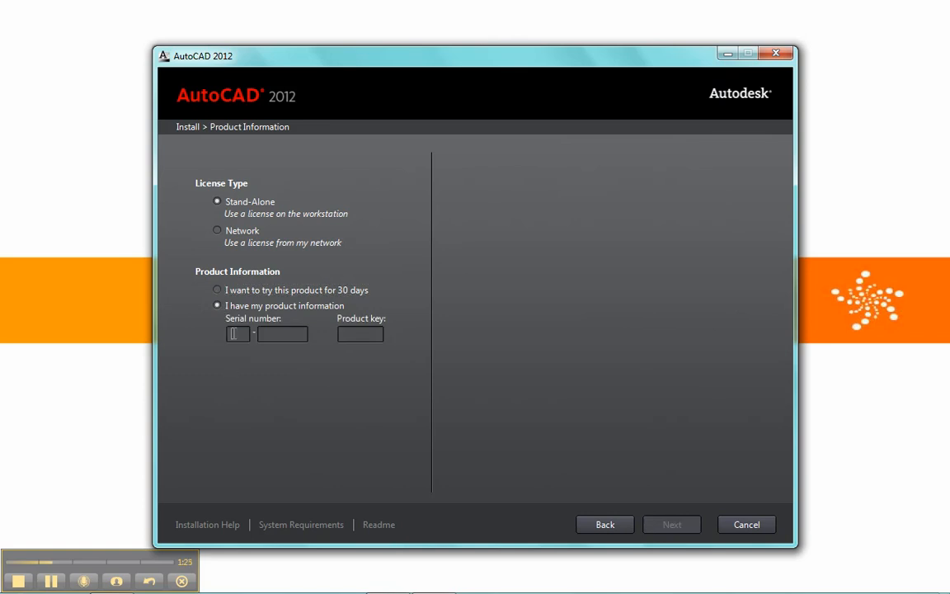
pyautogui.write('11')
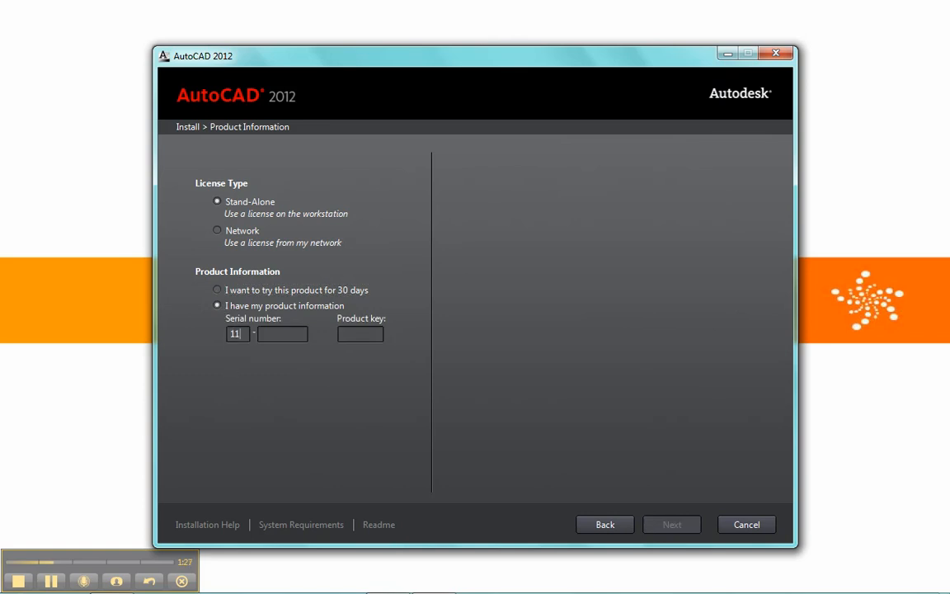
pyautogui.write('11111111')
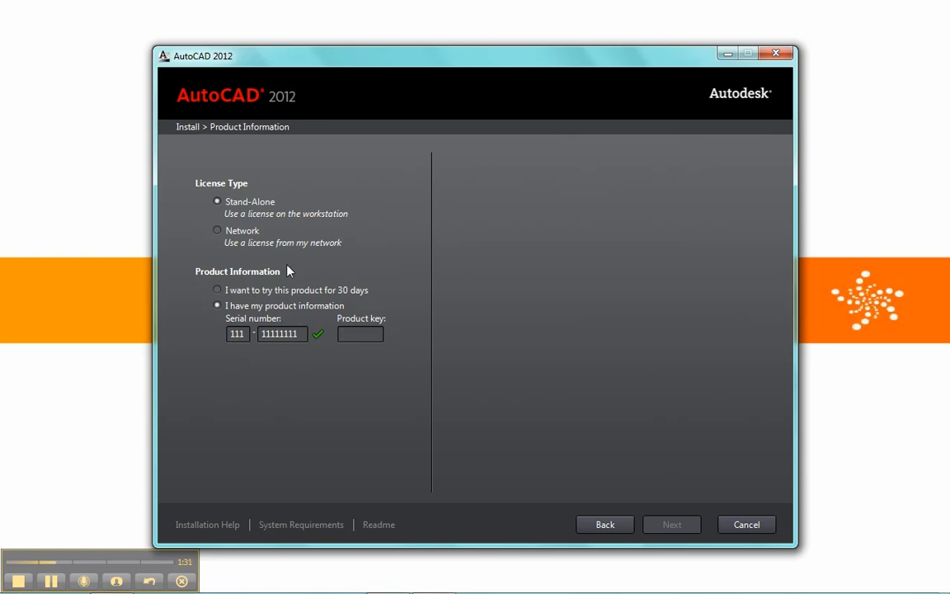
pyautogui.moveTo(256, 371)
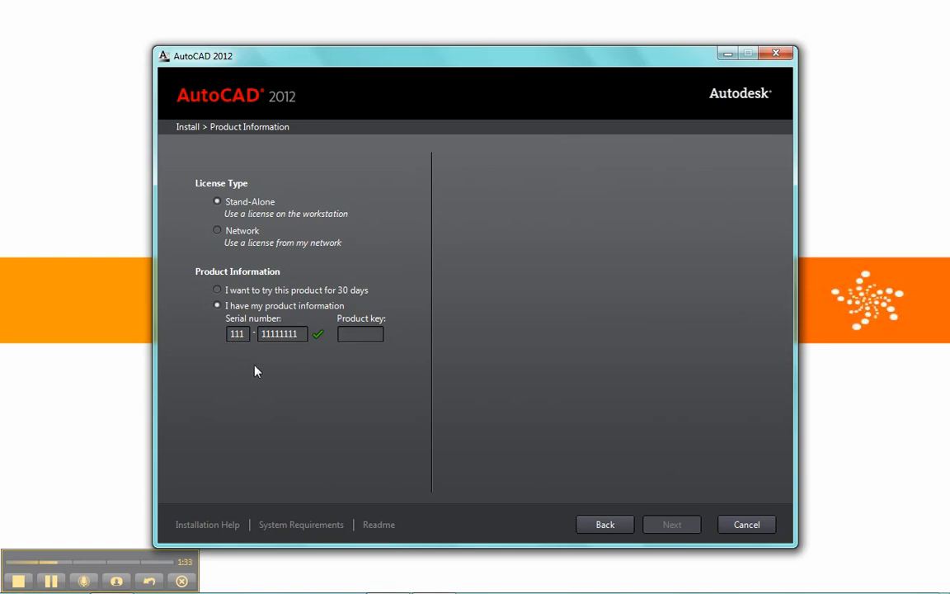
pyautogui.moveTo(263, 350)
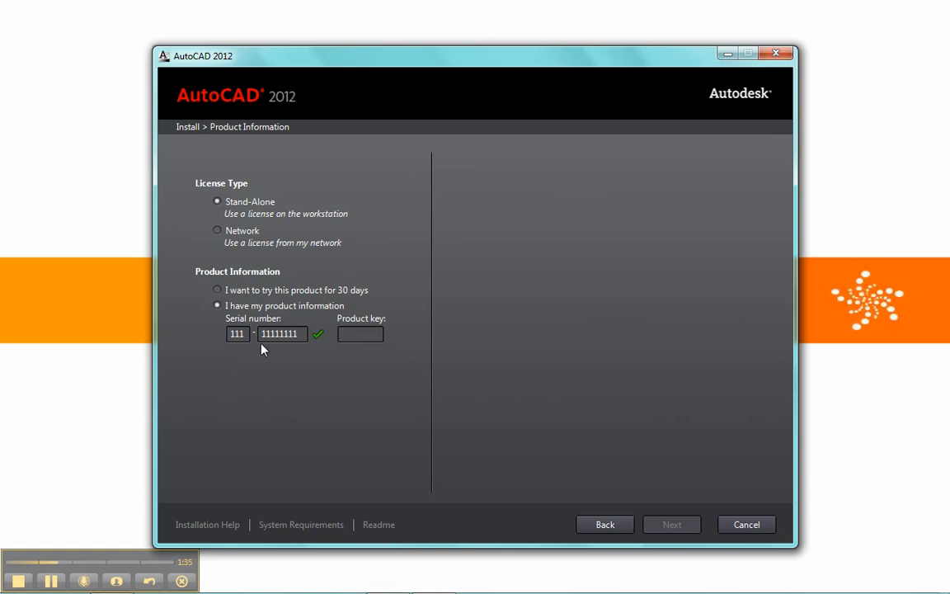
pyautogui.click(359, 333)
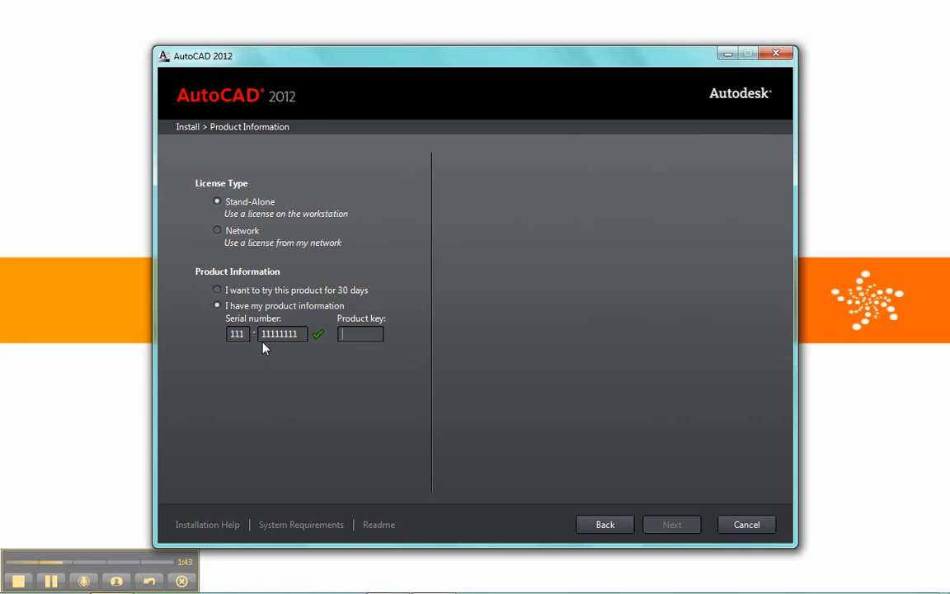
pyautogui.click(359, 333)
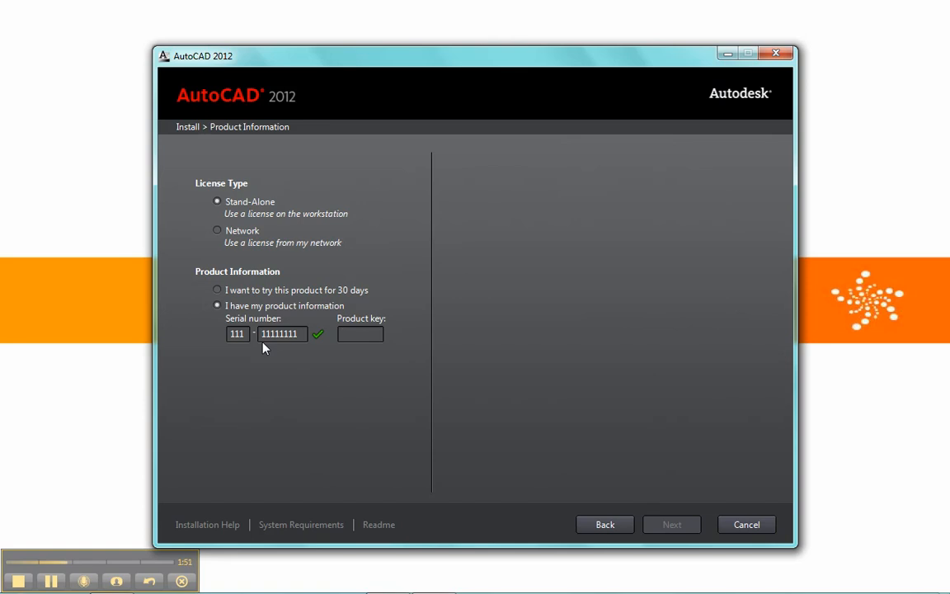
pyautogui.click(360, 333)
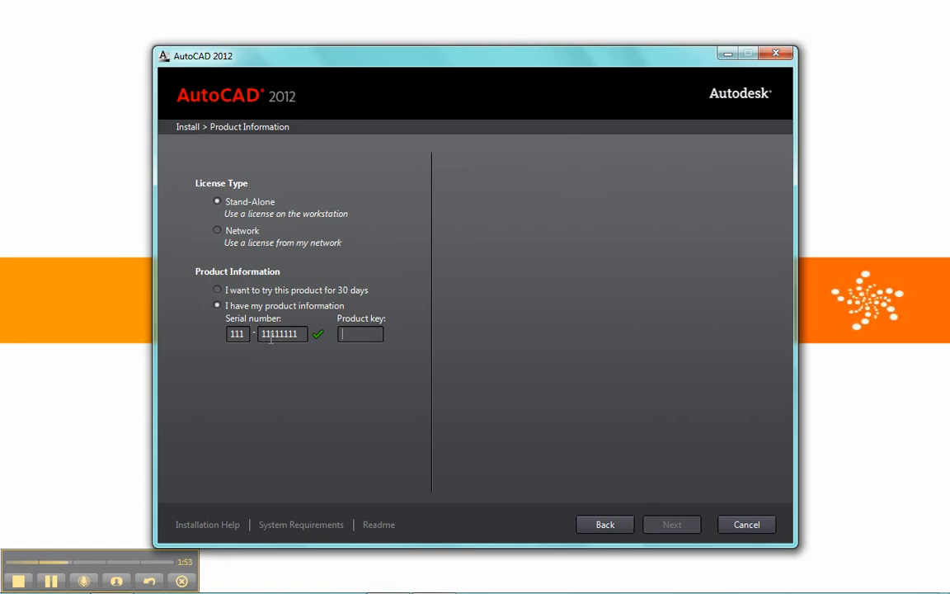
pyautogui.moveTo(300, 367)
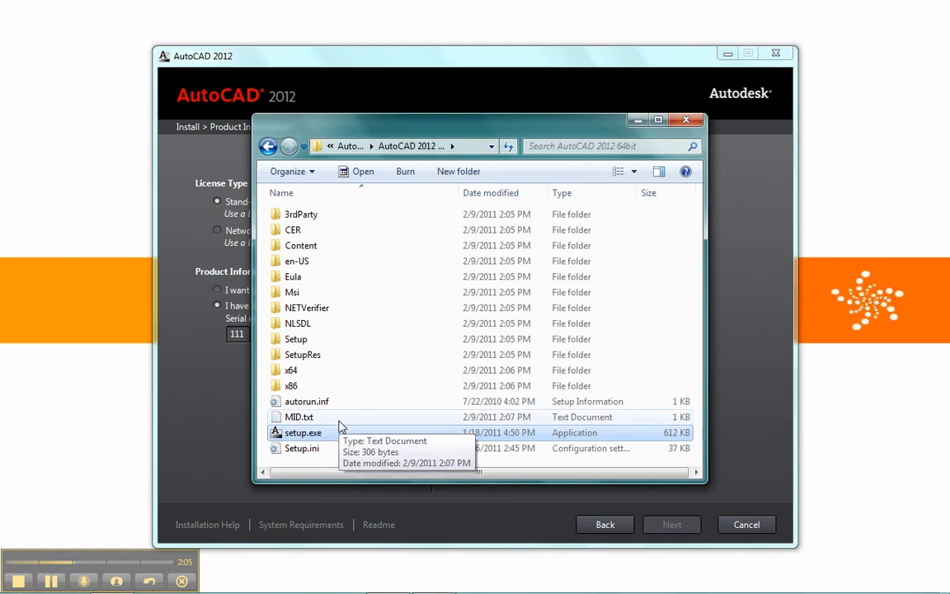
# Step: Open MID.txt from the installation files folder in Notepad
pyautogui.click(299, 416)
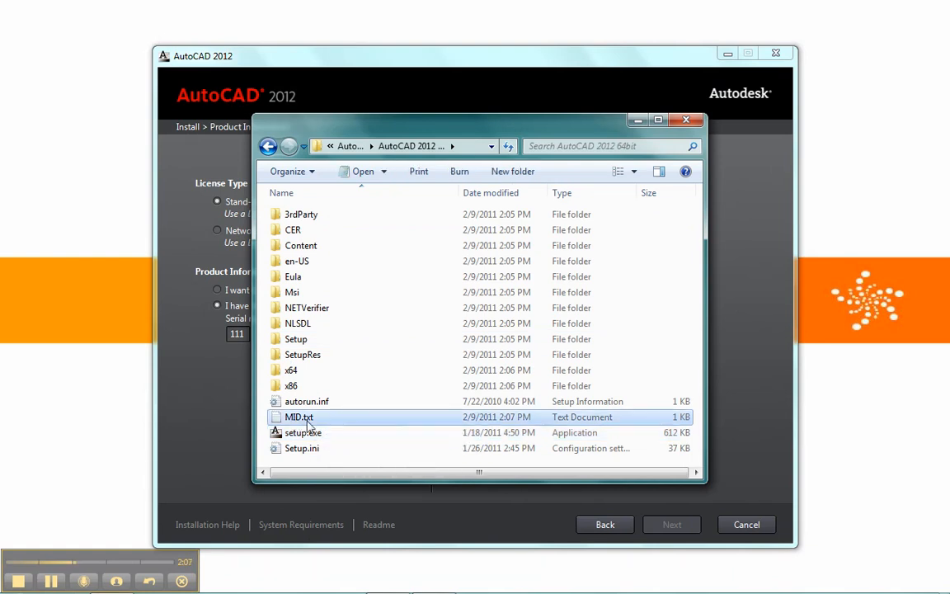
pyautogui.moveTo(298, 416)
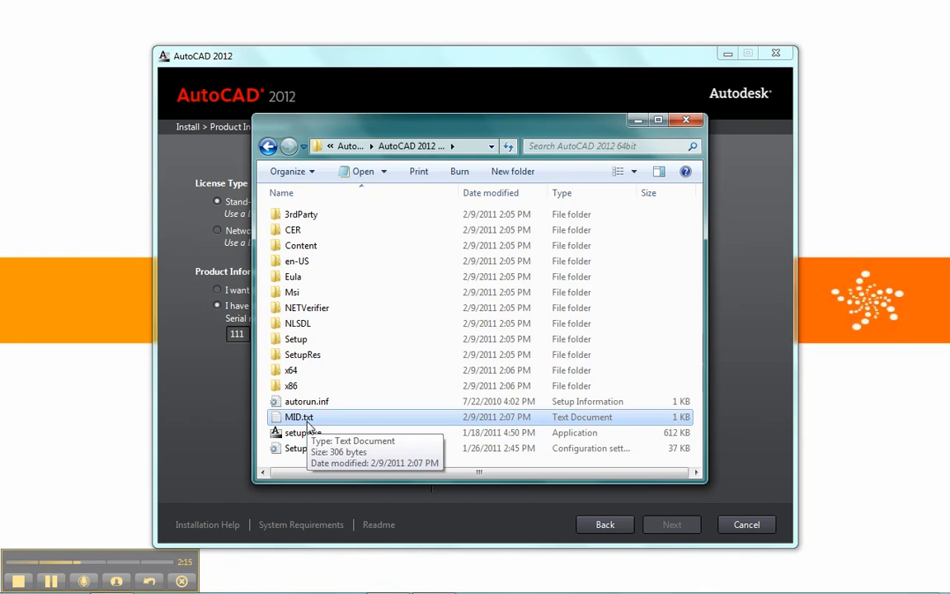
pyautogui.moveTo(295, 423)
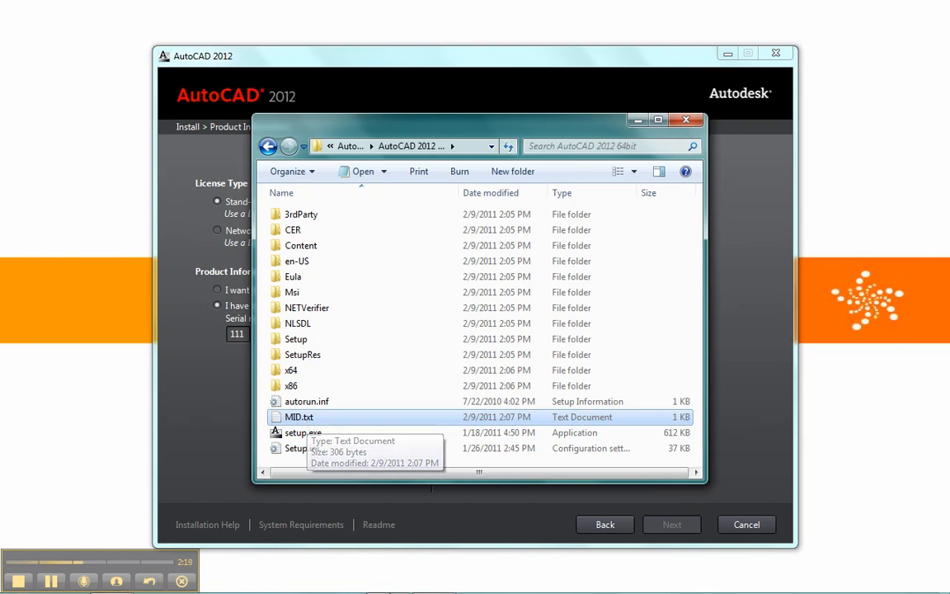
pyautogui.doubleClick(299, 416)
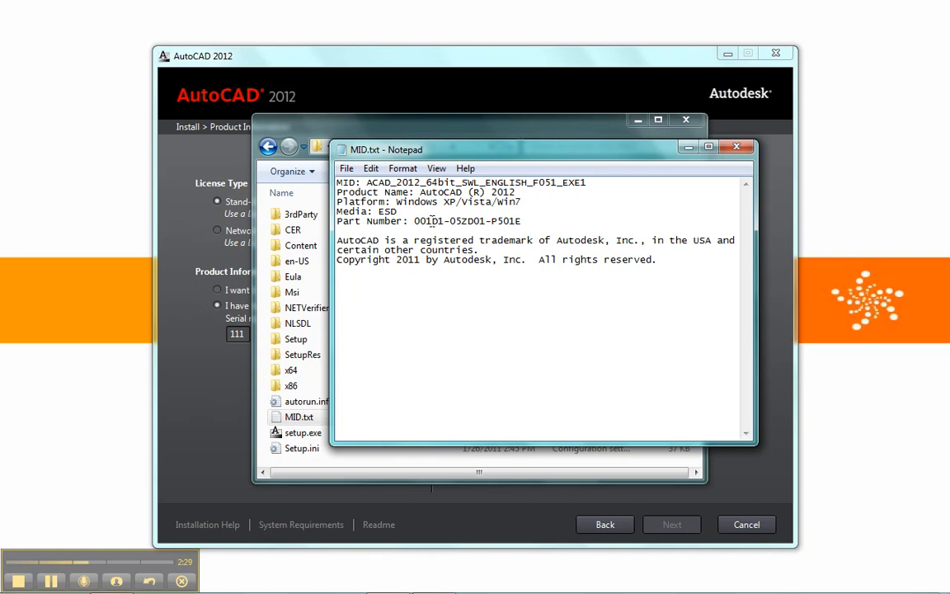
pyautogui.doubleClick(427, 221)
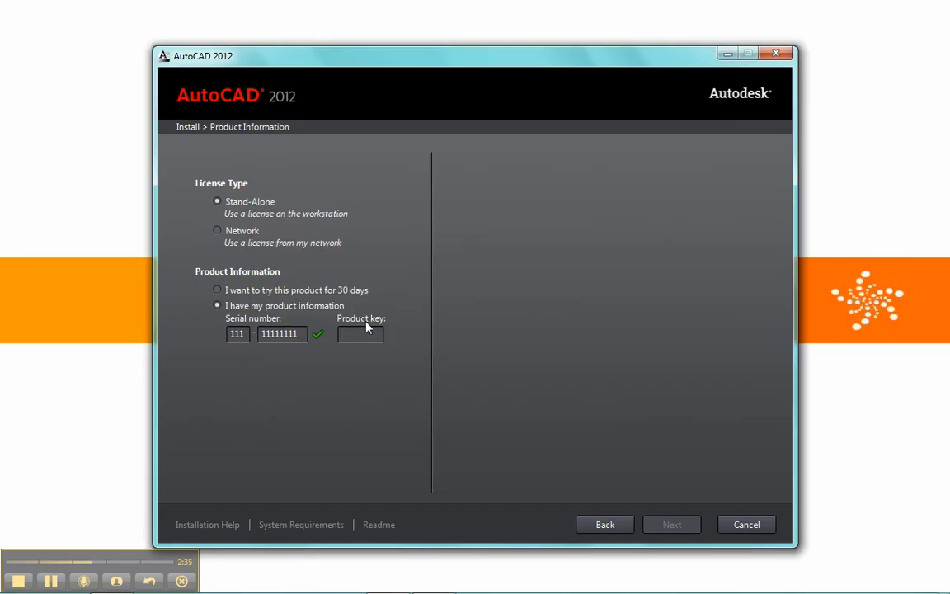
pyautogui.write('001D1')
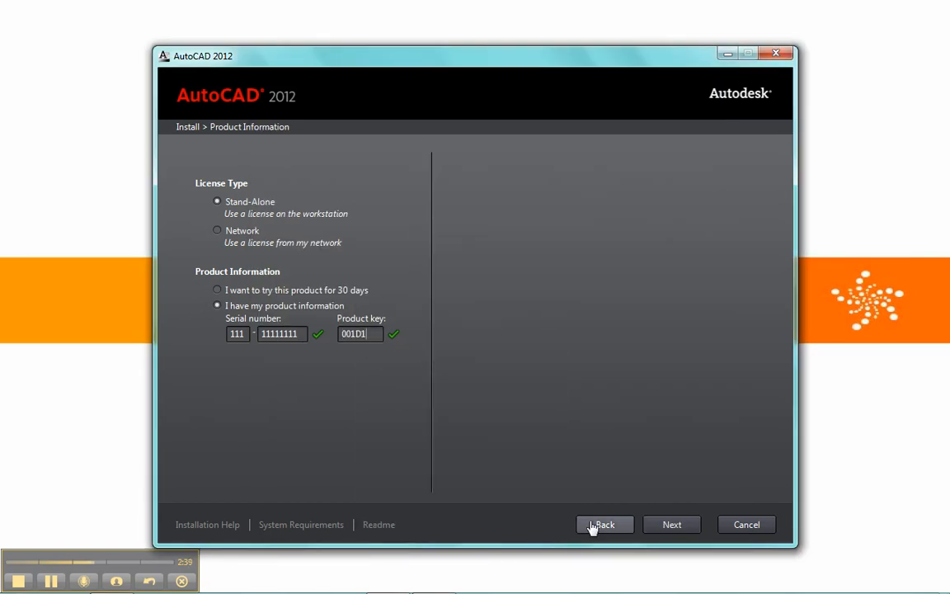
# Step: Switch to a Network license with a single license server and begin naming it 'loca'
pyautogui.click(217, 231)
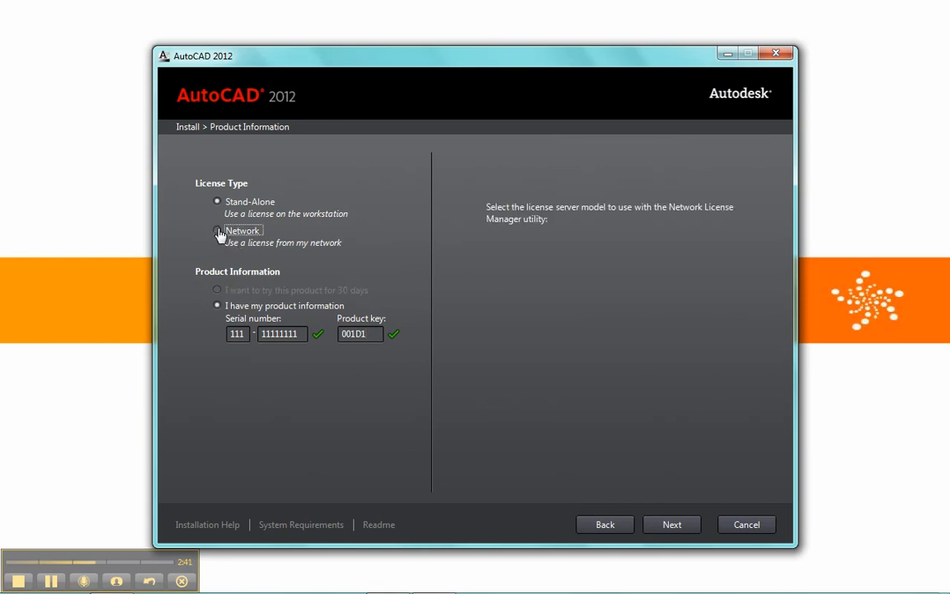
pyautogui.click(218, 231)
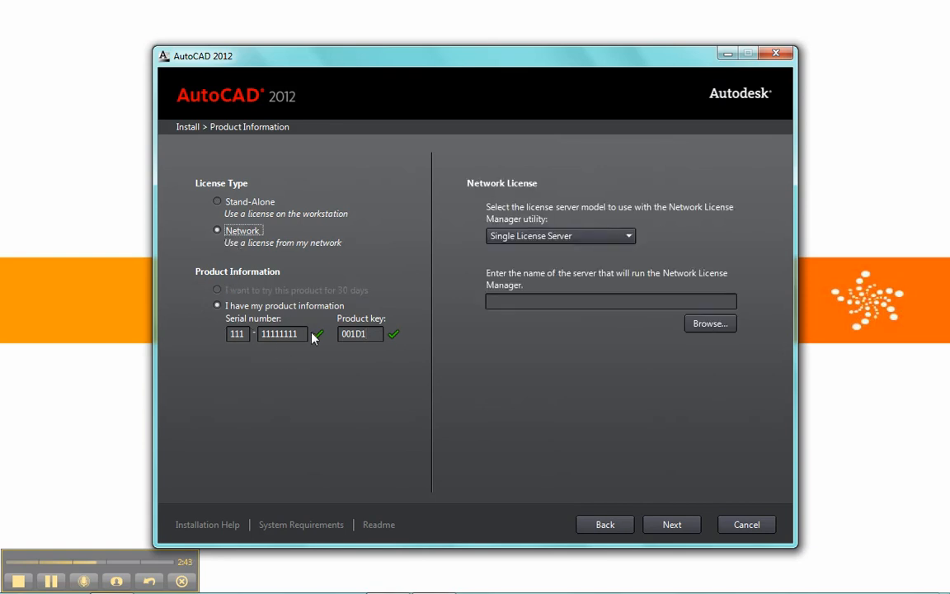
pyautogui.click(282, 333)
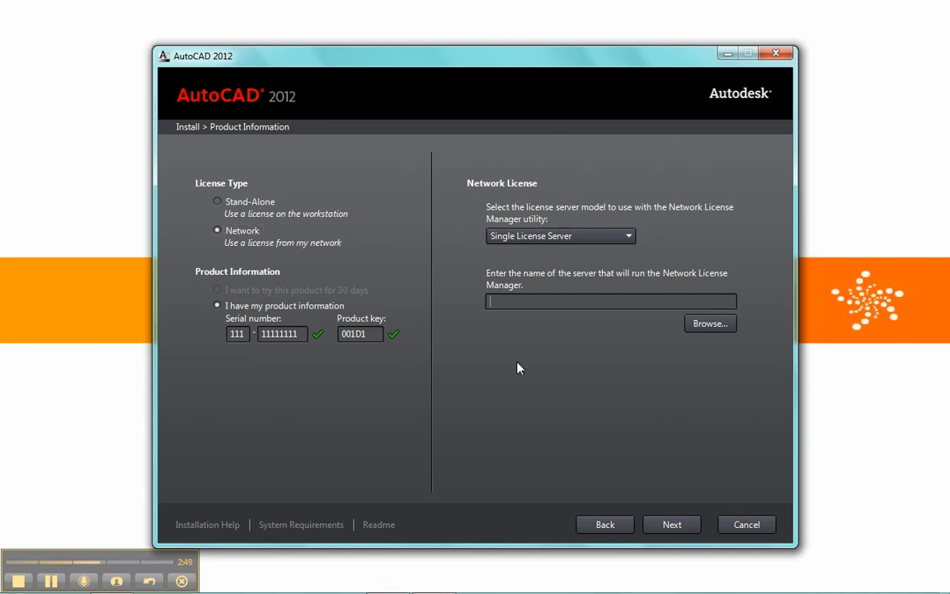
pyautogui.moveTo(518, 373)
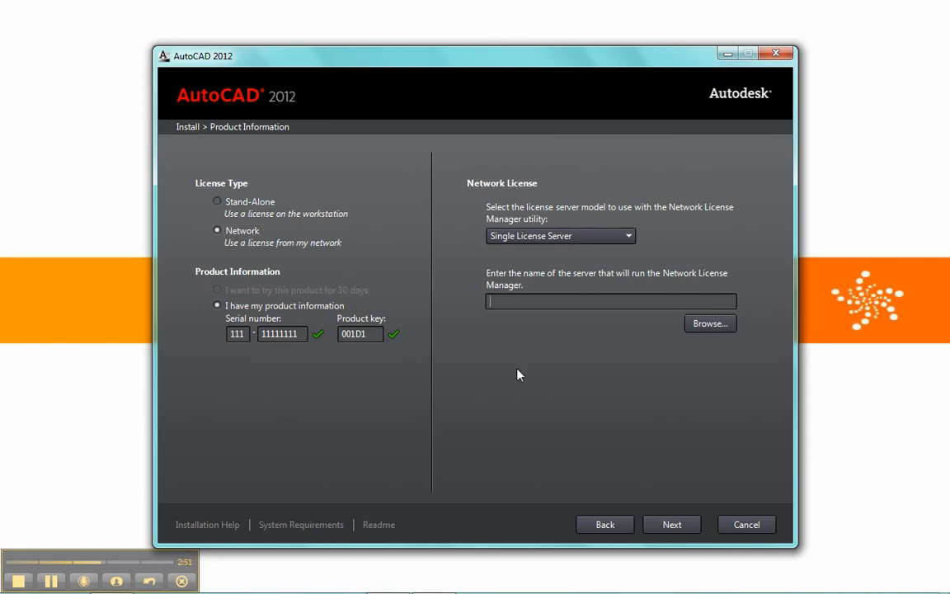
pyautogui.write('loca')
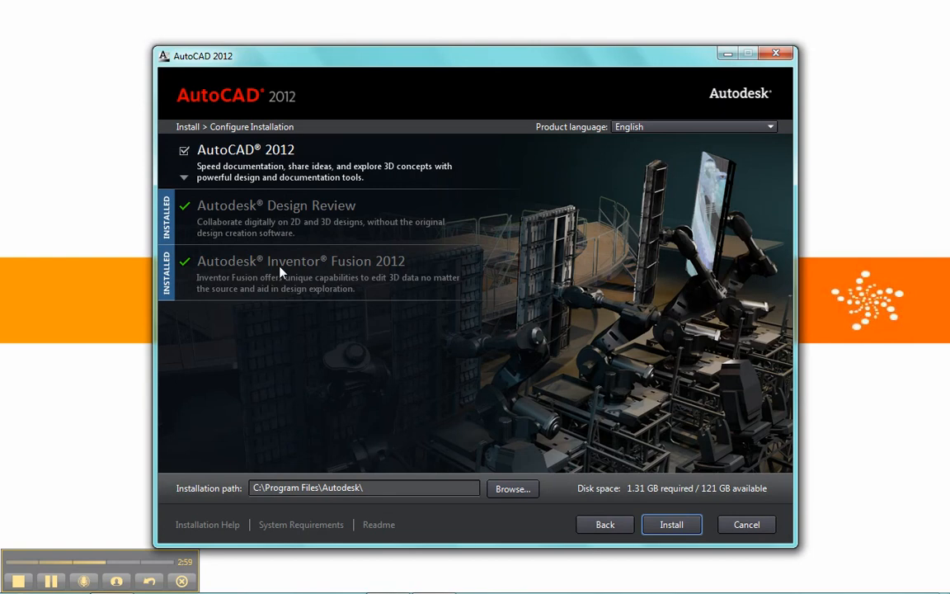
# Step: Open AutoCAD 2012's install settings, view the Custom feature list, then keep Typical with Express Tools
pyautogui.click(185, 177)
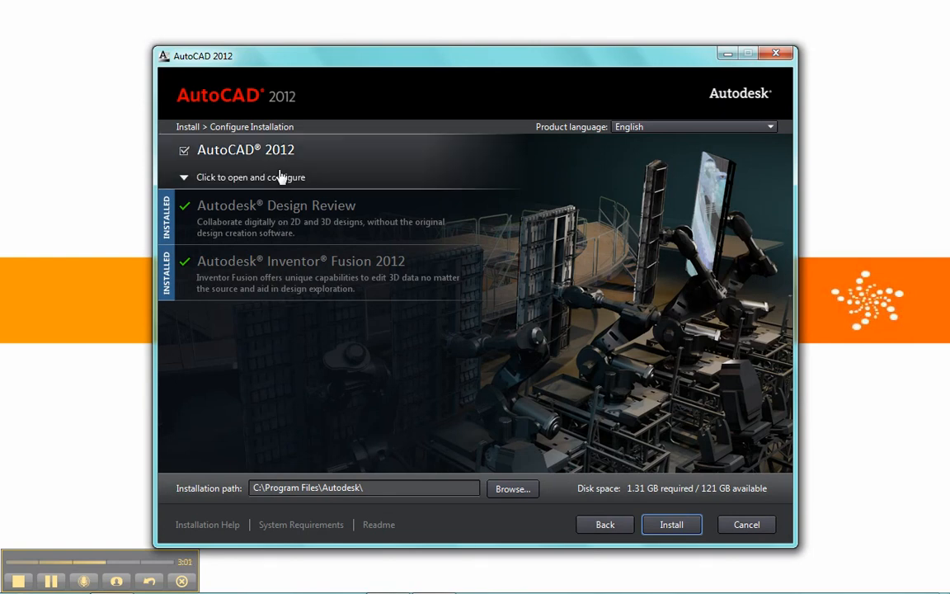
pyautogui.click(251, 176)
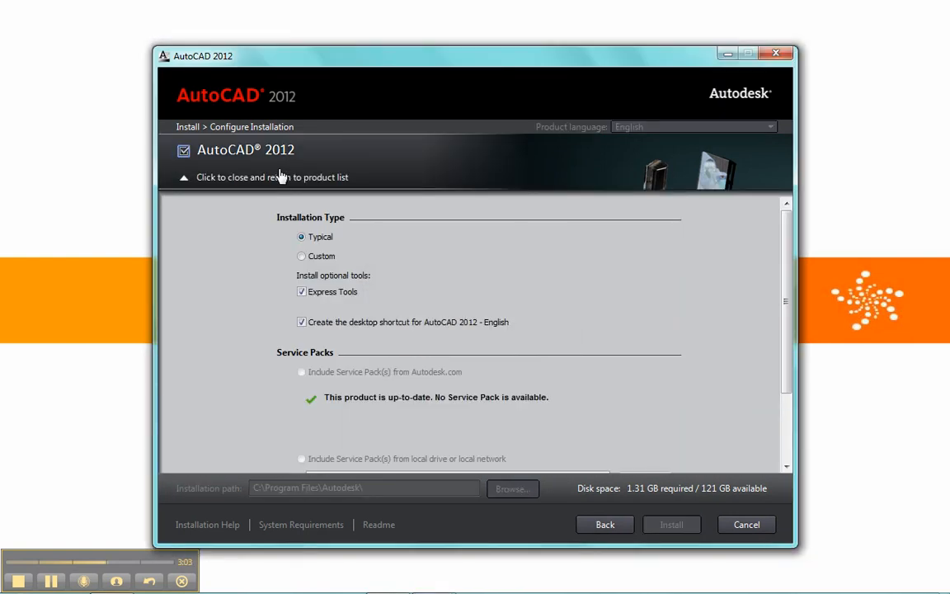
pyautogui.moveTo(658, 271)
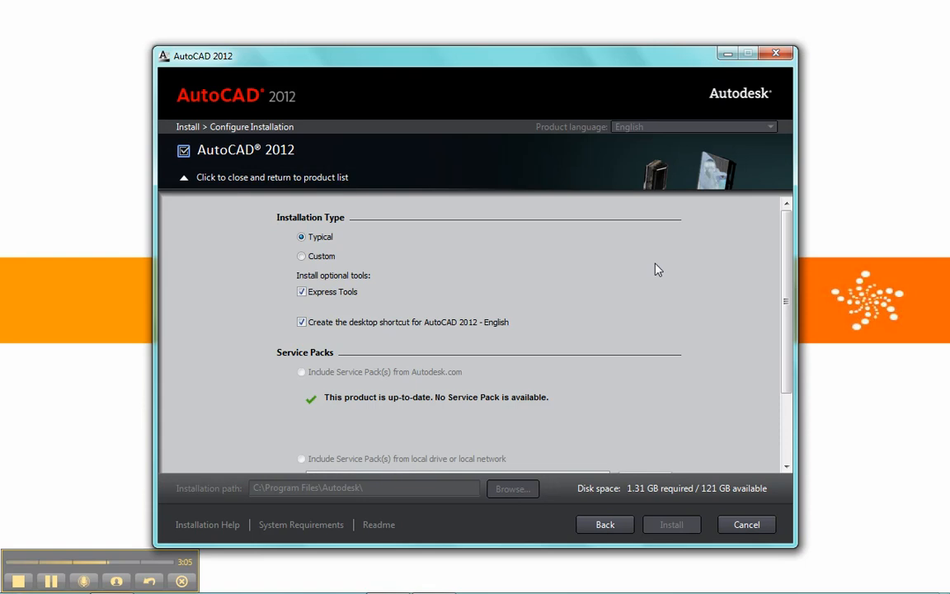
pyautogui.moveTo(307, 254)
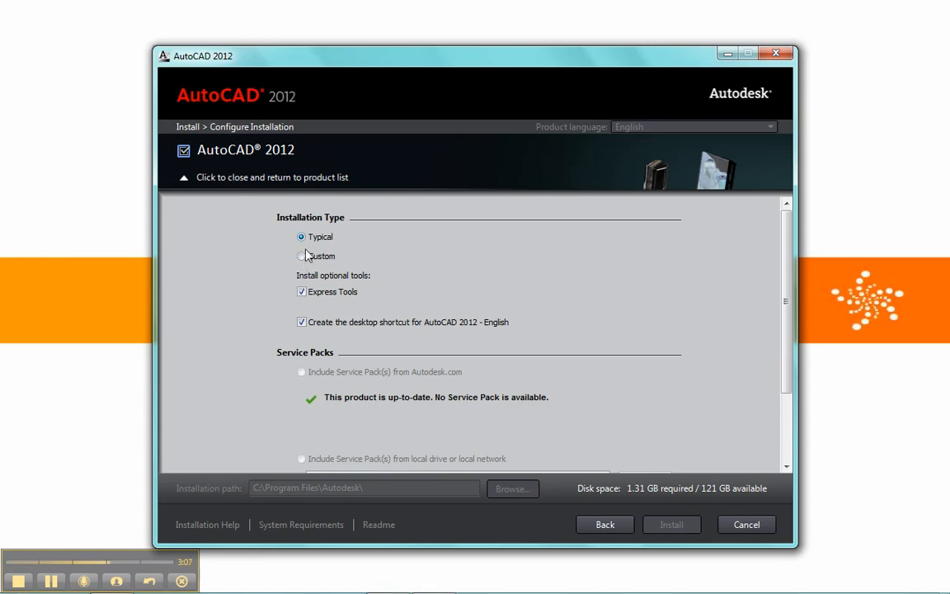
pyautogui.click(302, 255)
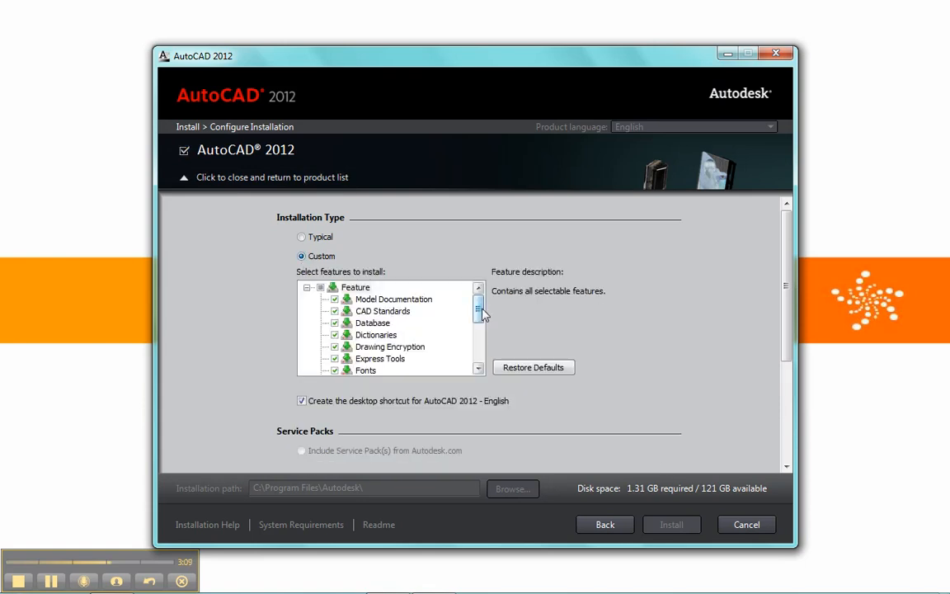
pyautogui.scroll(-3)
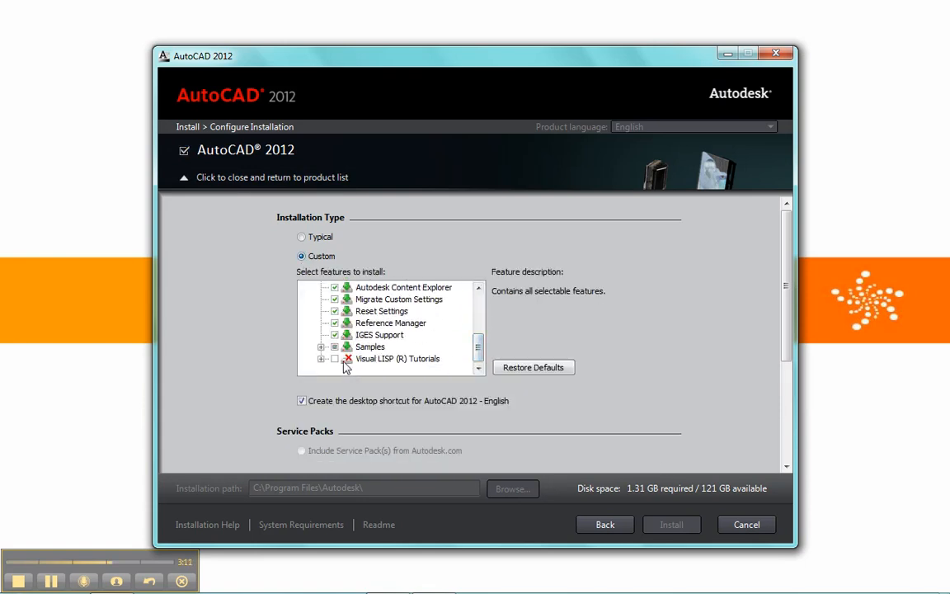
pyautogui.moveTo(696, 305)
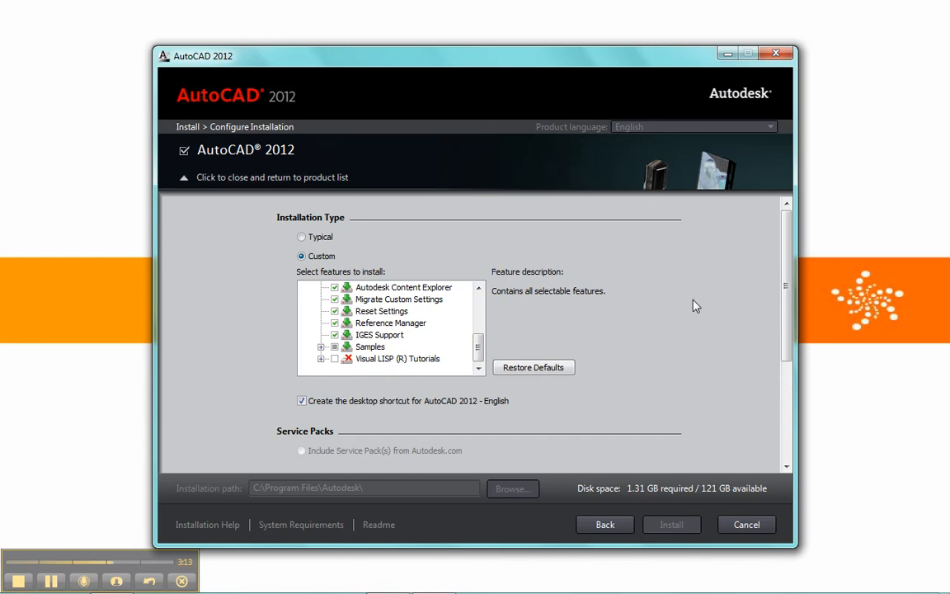
pyautogui.click(301, 237)
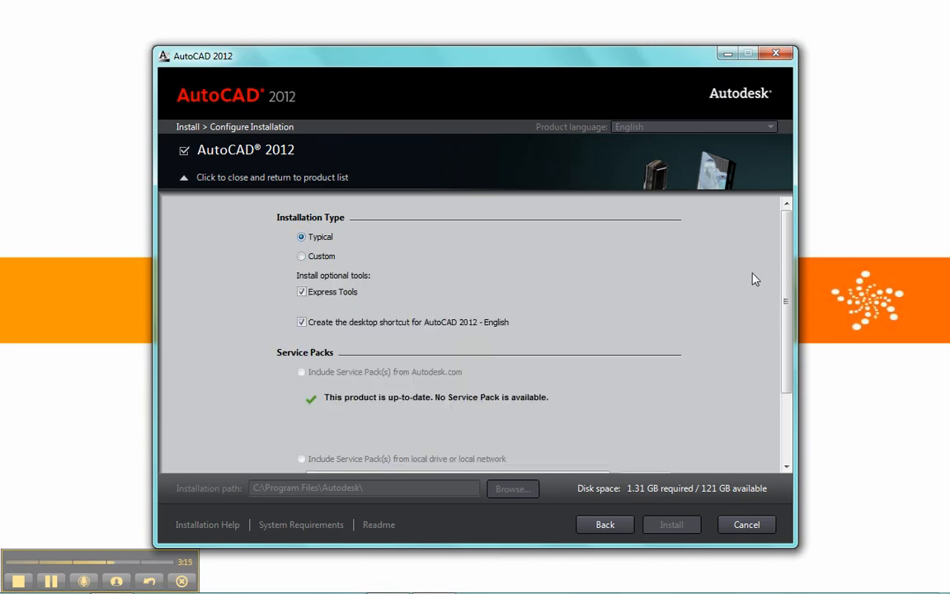
pyautogui.scroll(-3)
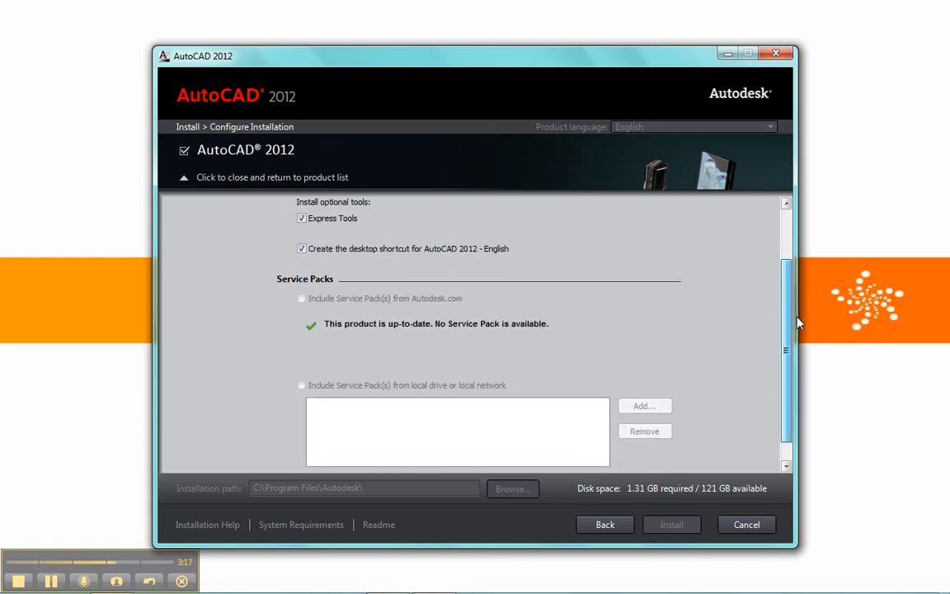
pyautogui.scroll(-3)
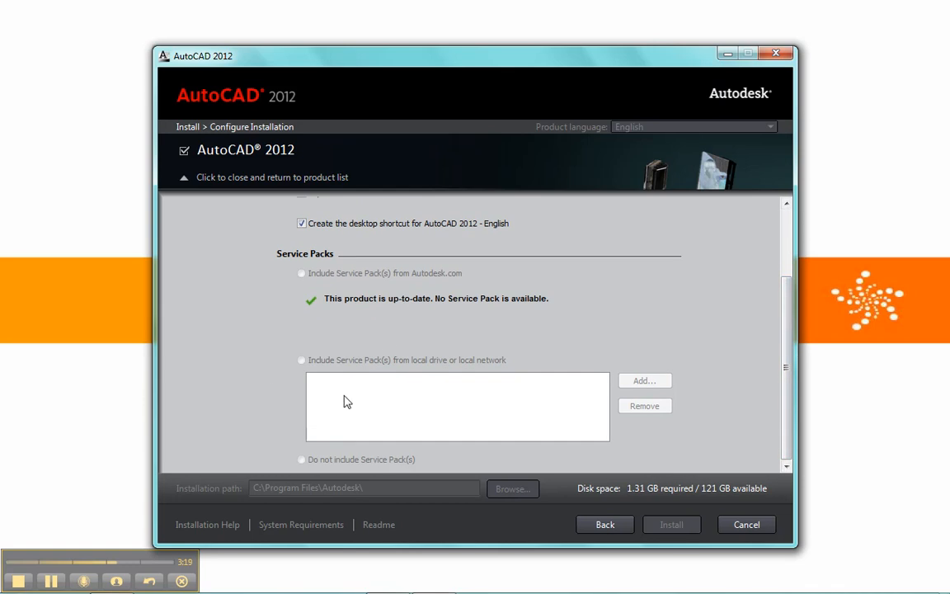
pyautogui.moveTo(358, 323)
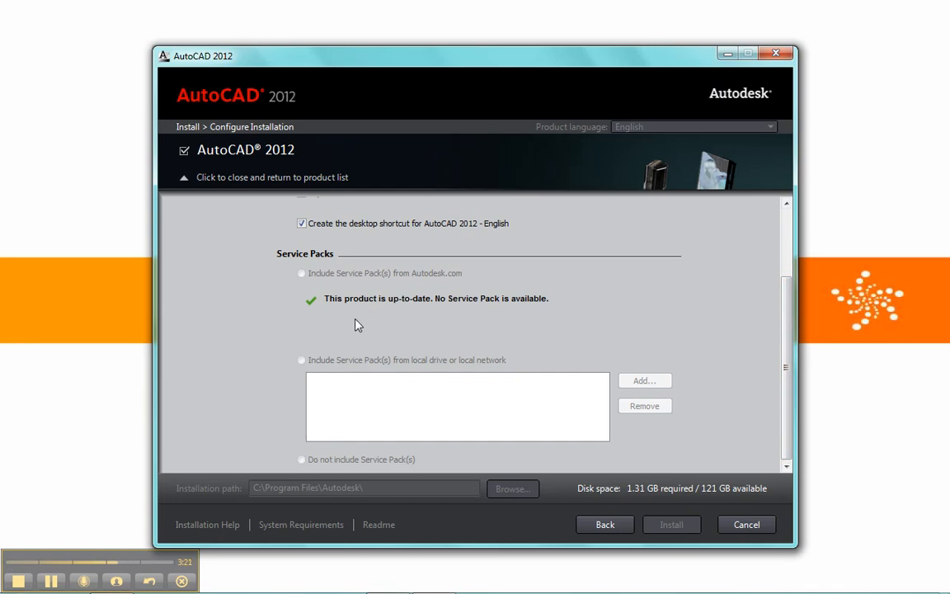
pyautogui.moveTo(383, 346)
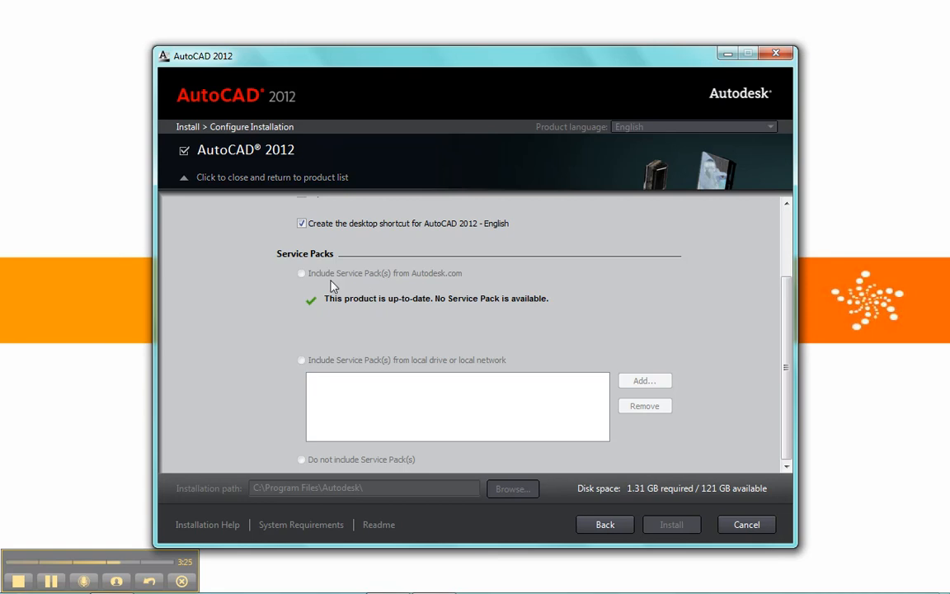
pyautogui.moveTo(323, 284)
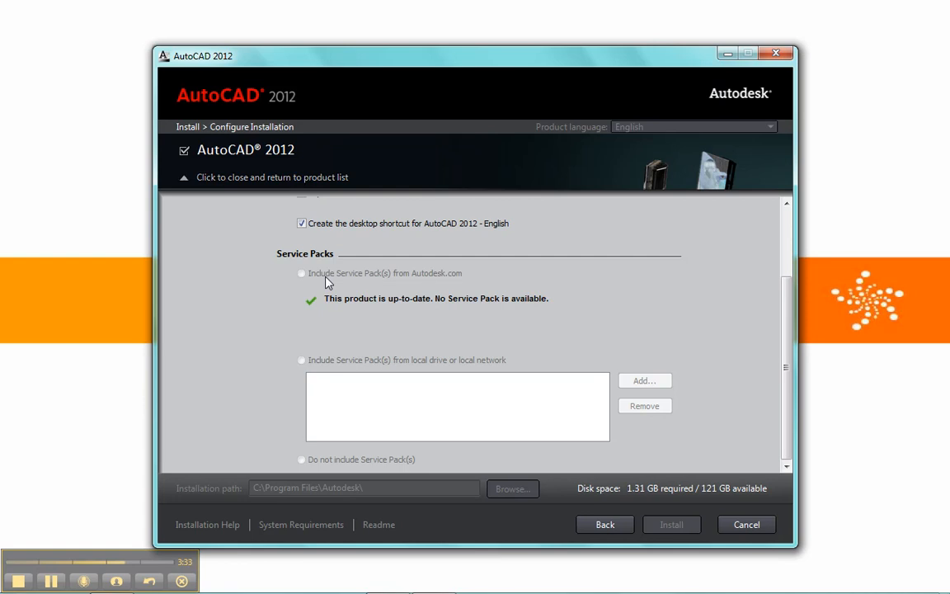
pyautogui.moveTo(362, 287)
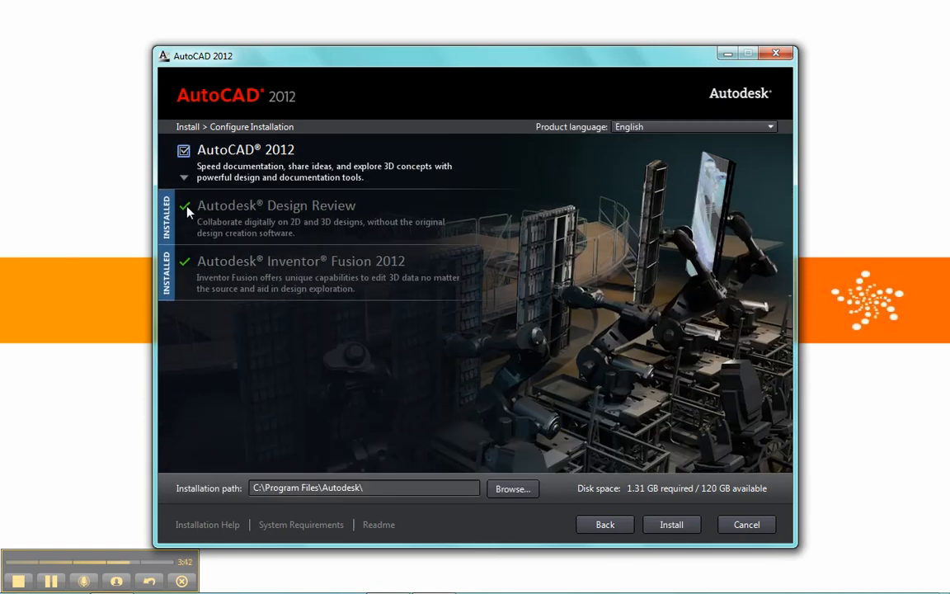
pyautogui.moveTo(228, 274)
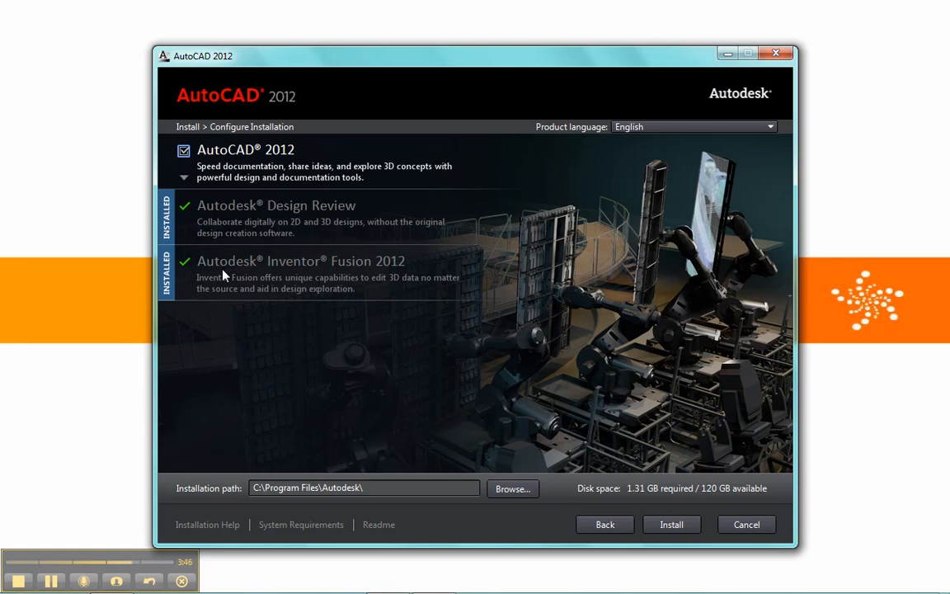
pyautogui.moveTo(272, 283)
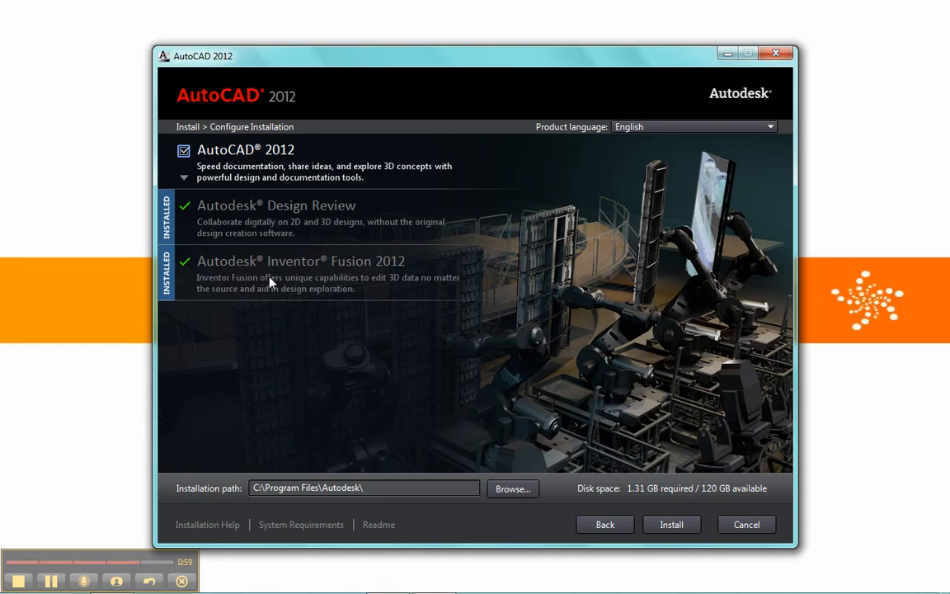
pyautogui.moveTo(287, 277)
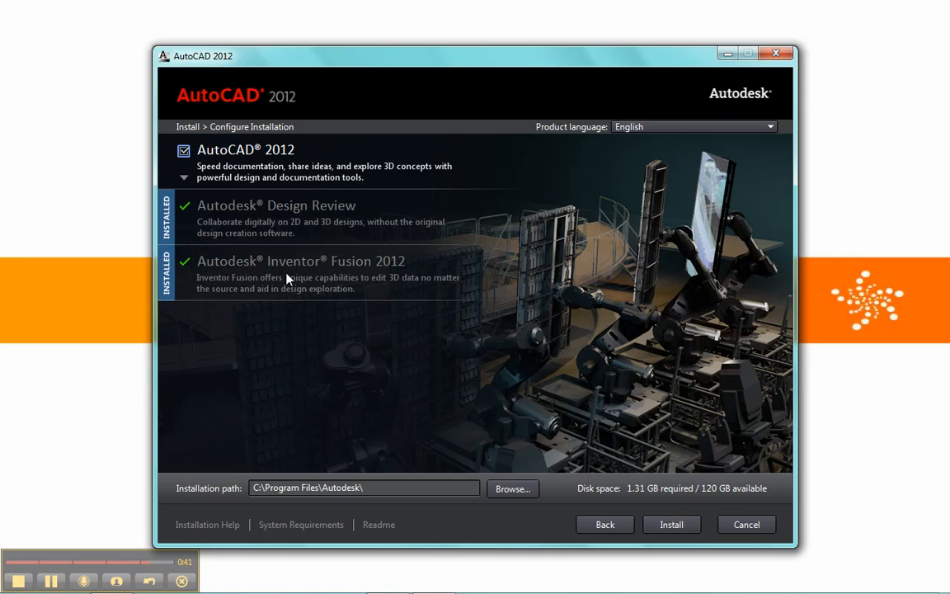
pyautogui.moveTo(272, 277)
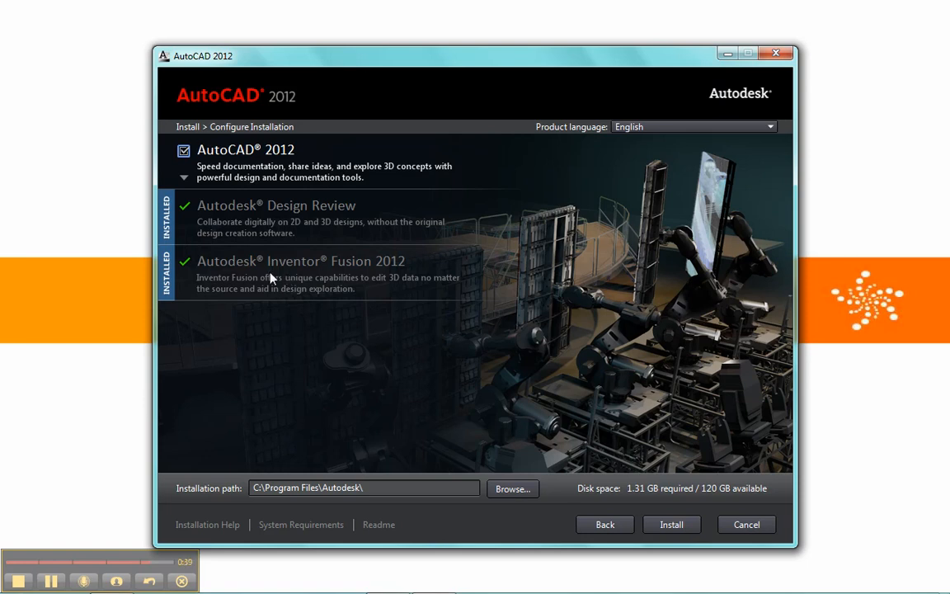
pyautogui.moveTo(243, 281)
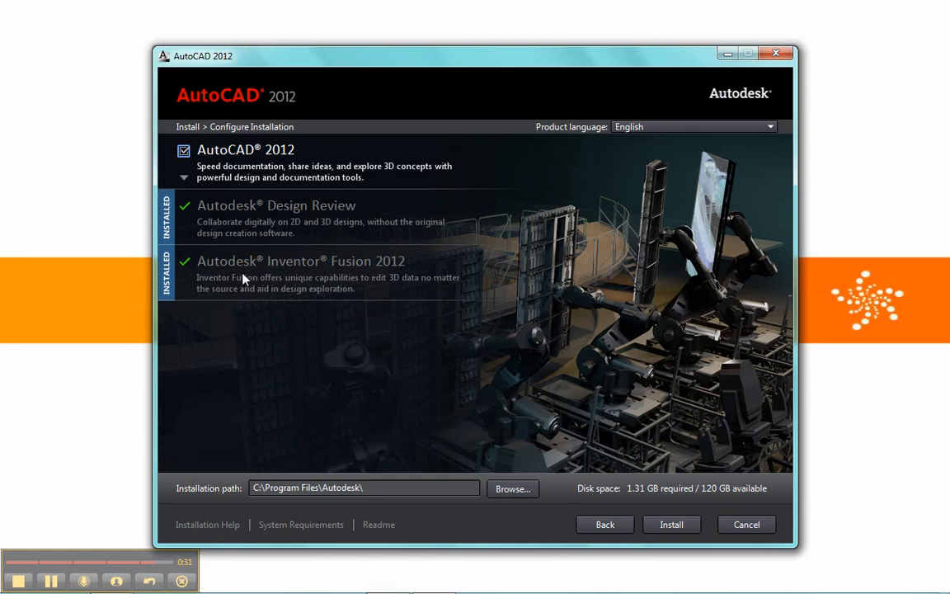
pyautogui.moveTo(333, 514)
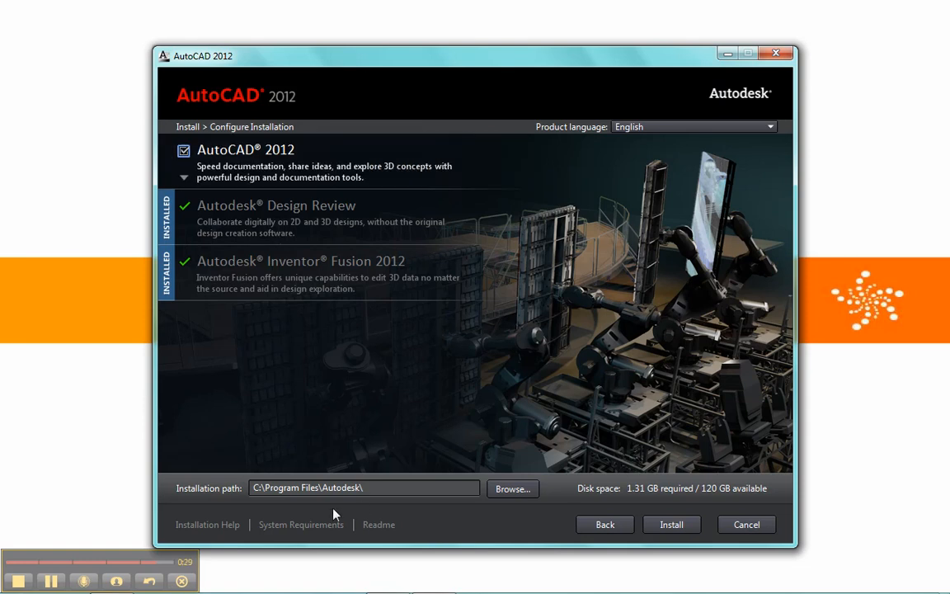
pyautogui.moveTo(671, 525)
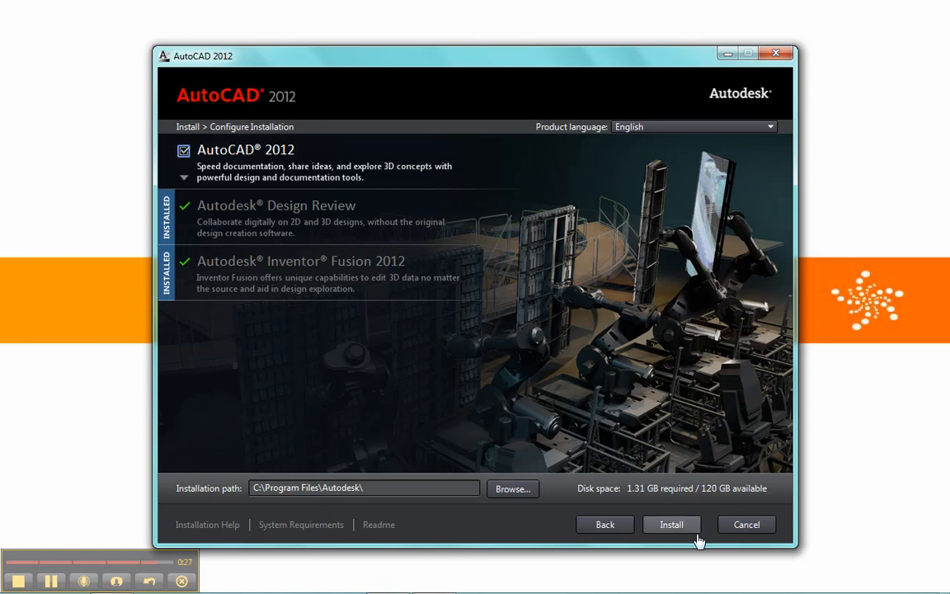
pyautogui.moveTo(679, 536)
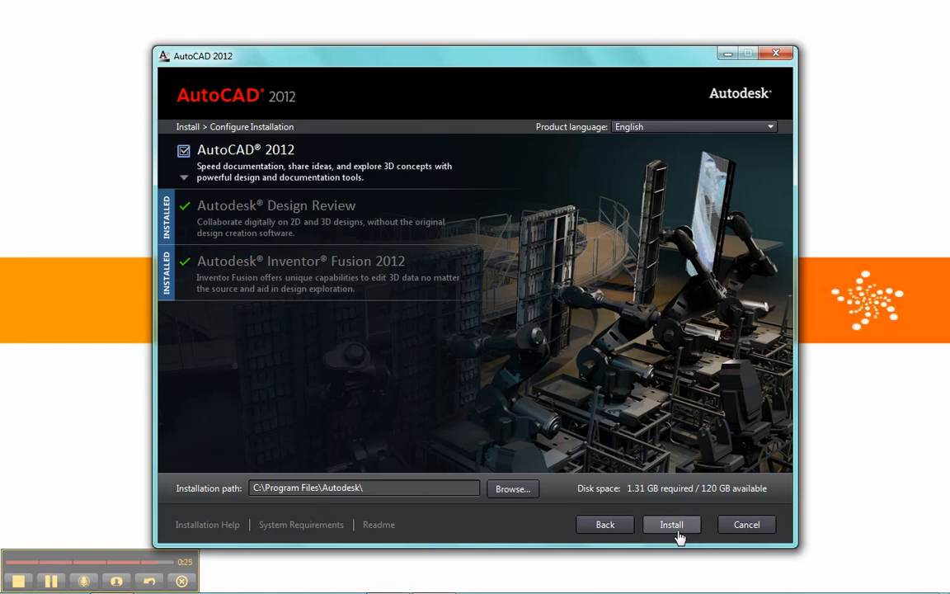